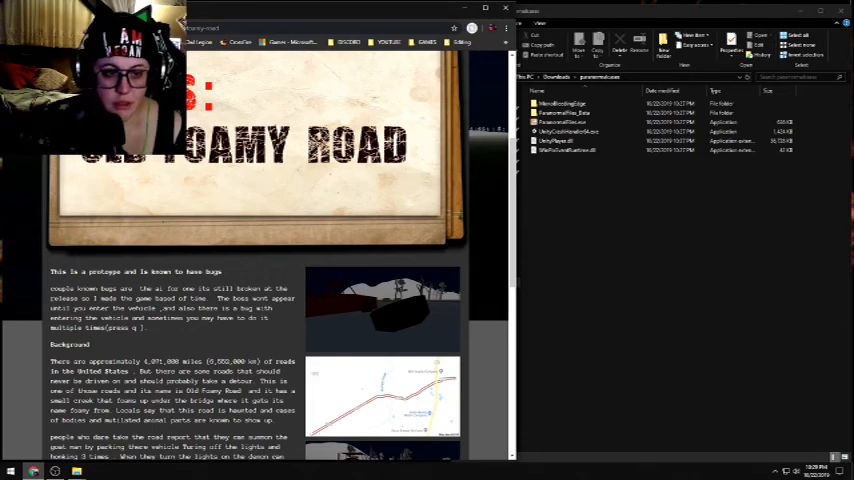
{"action": "scroll", "scroll_direction": "down", "scroll_amount": 3}
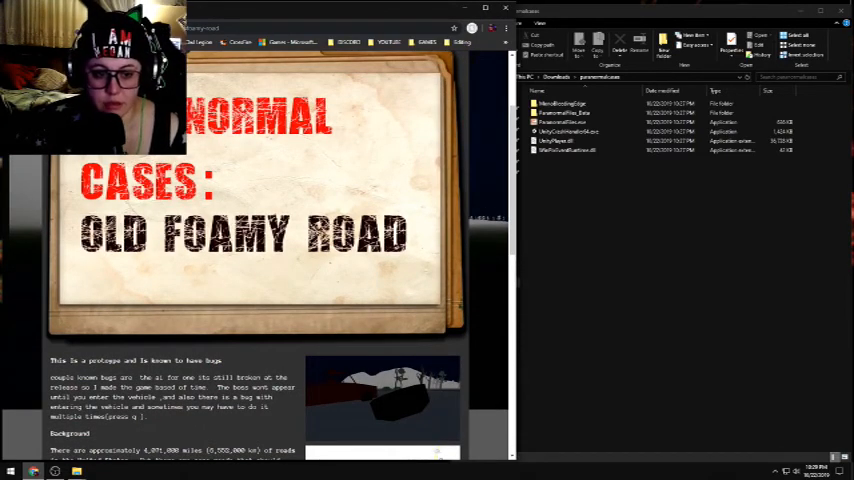
{"action": "scroll", "scroll_direction": "down", "scroll_amount": 3}
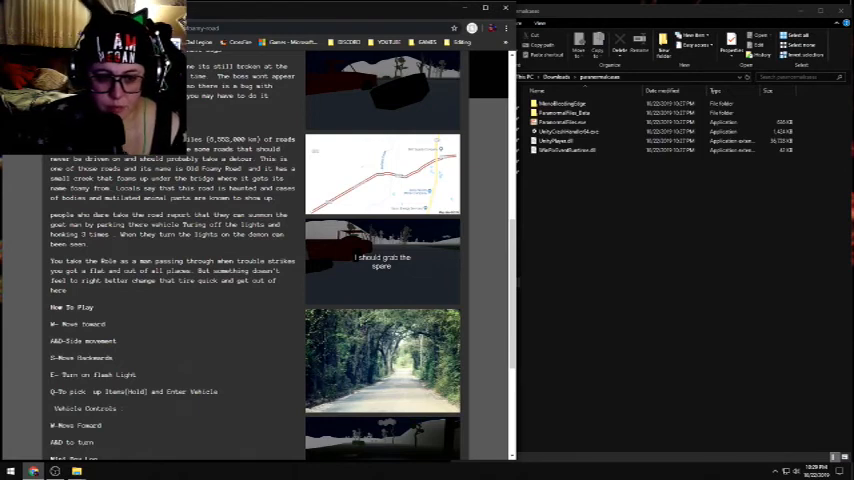
{"action": "scroll", "scroll_direction": "down", "scroll_amount": 3}
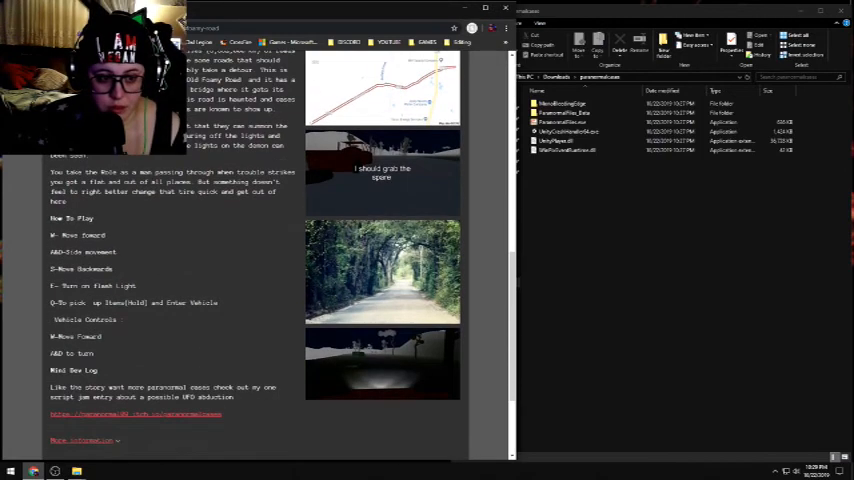